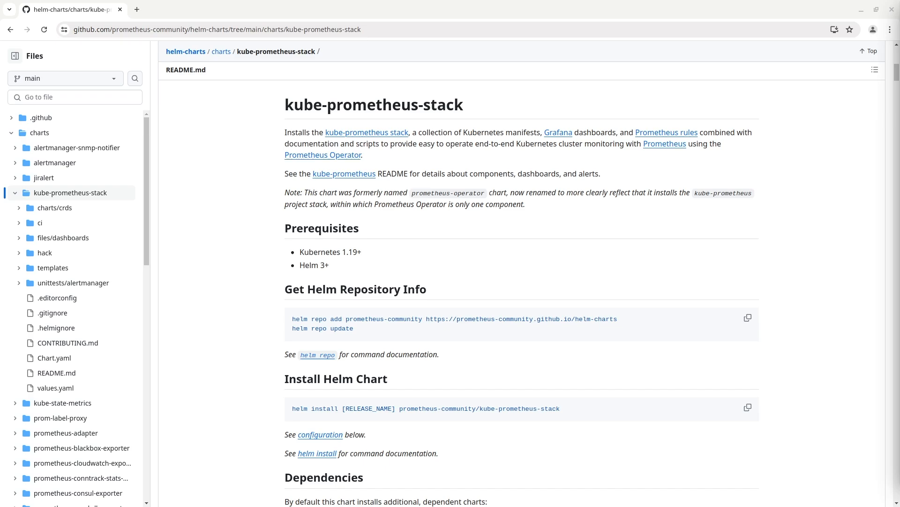
Scroll the kube-prometheus-stack README down to its Helm repo and install commands
scroll("down", 3)
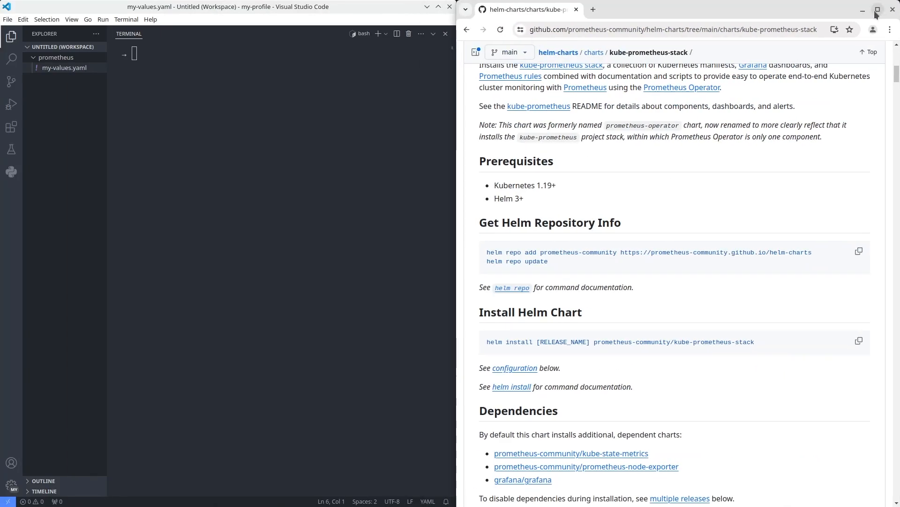
Add, list and update the prometheus-community repo, then save chart 61.3.2 defaults to values.yaml
left_click_drag(487, 252, 594, 252)
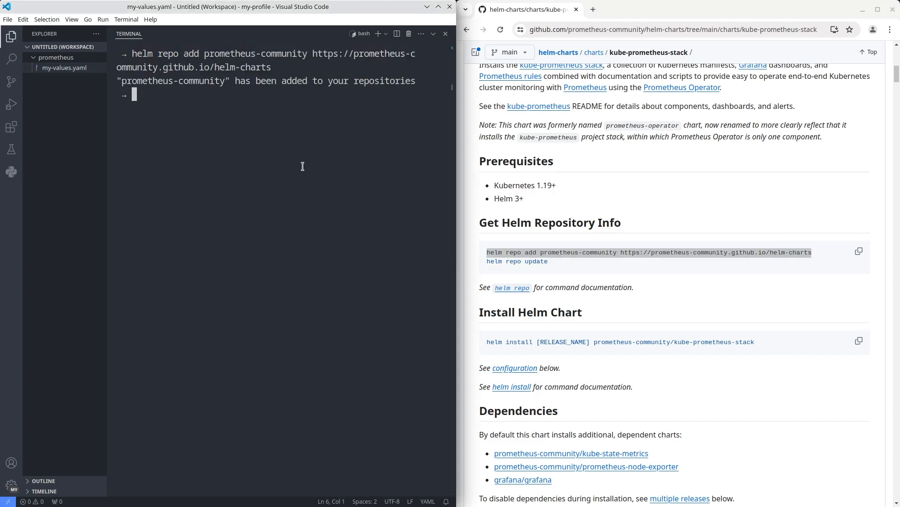
type("helm repo list")
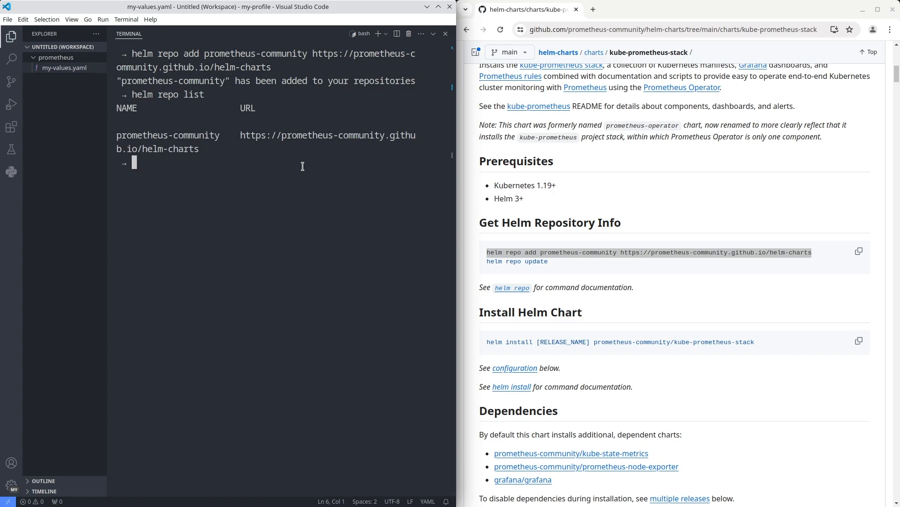
mouse_move(563, 270)
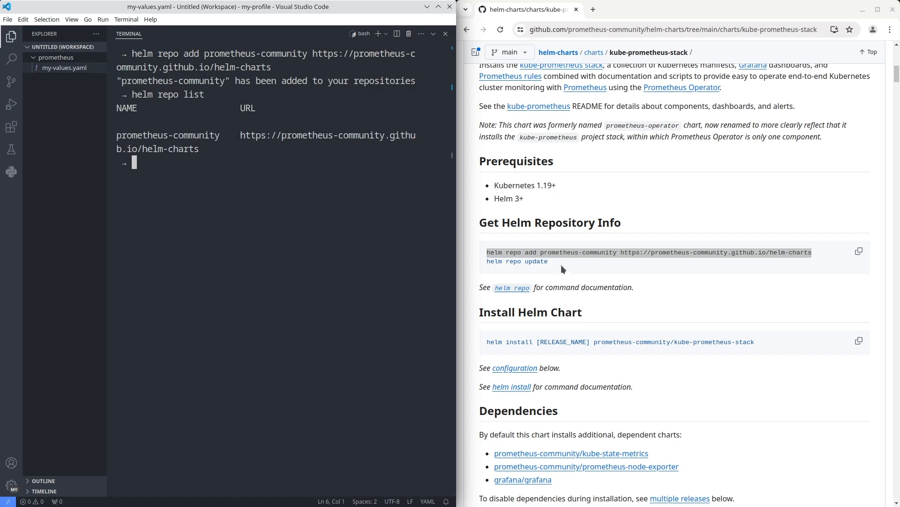
type("helm repo update")
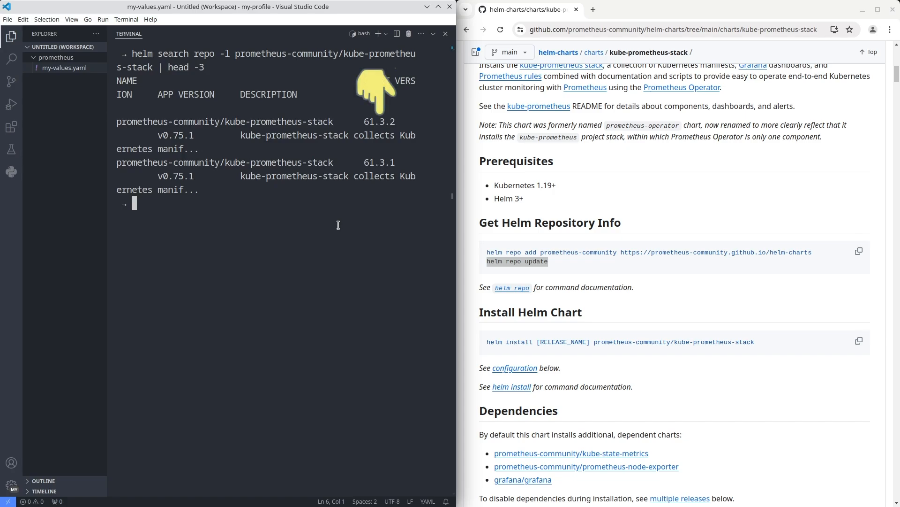
type("he")
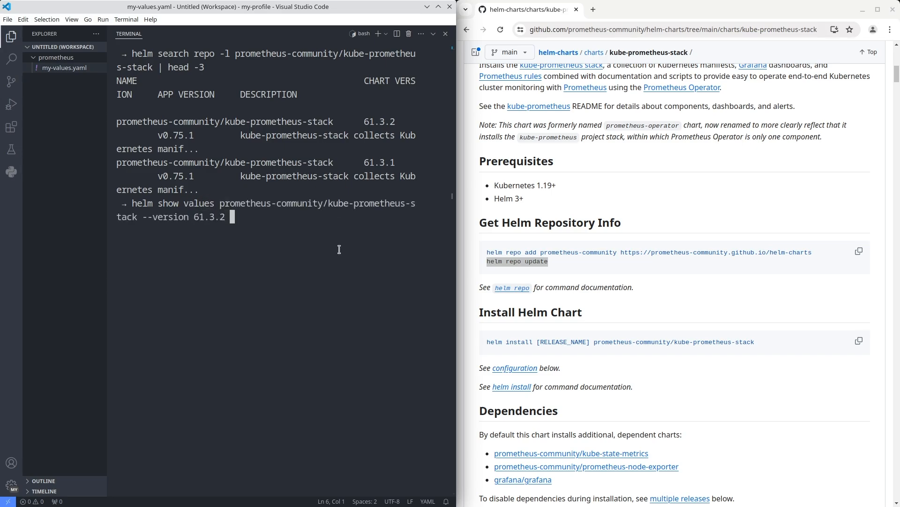
type("> values.yaml")
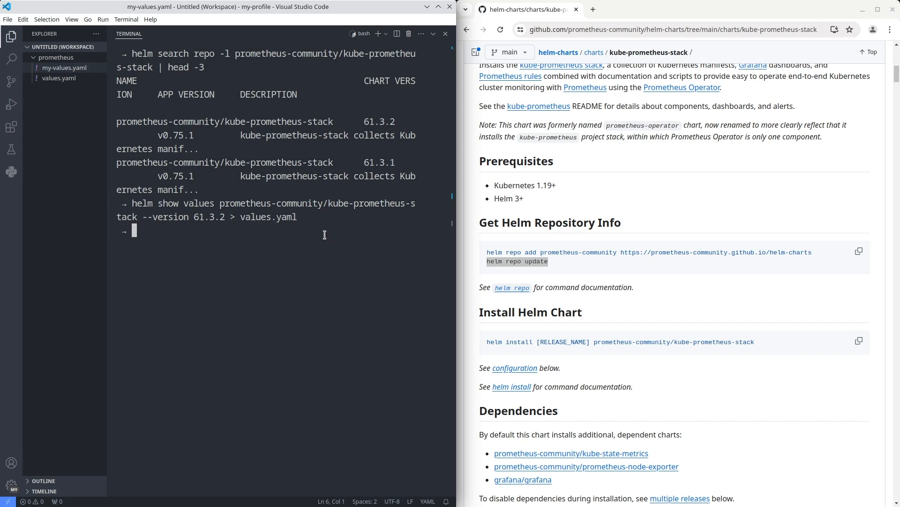
Review the generated values.yaml defaults, then open my-values.yaml with the ingress overrides
left_click(58, 77)
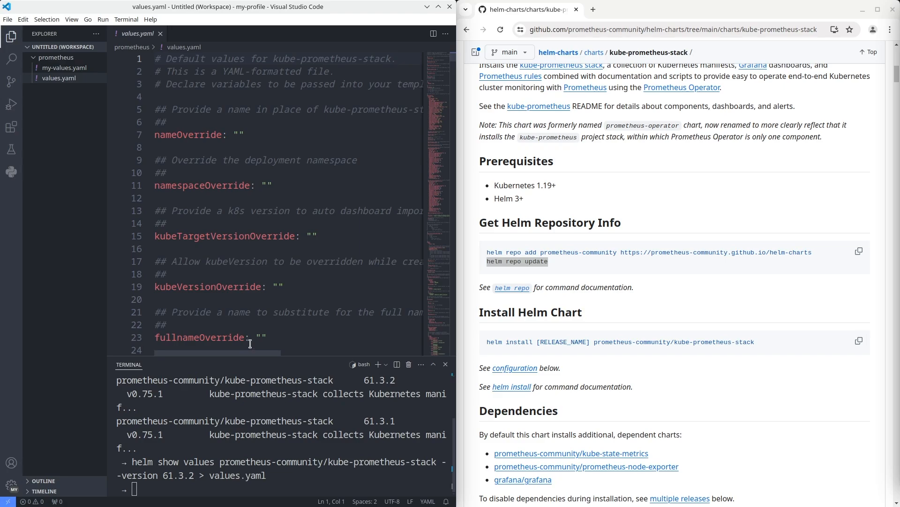
left_click(64, 67)
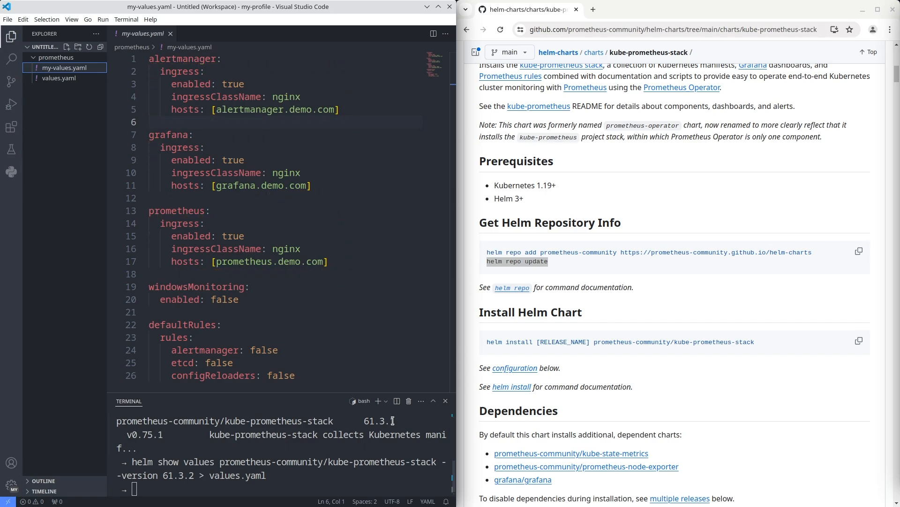
mouse_move(286, 299)
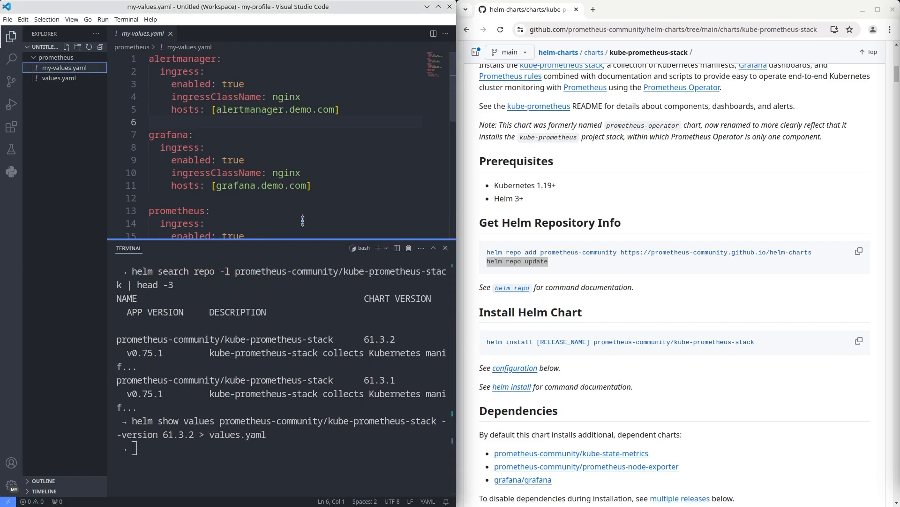
Run helm upgrade --install for prometheus-stack in namespace monitoring using my-values.yaml, version 61.3.2
type("clear")
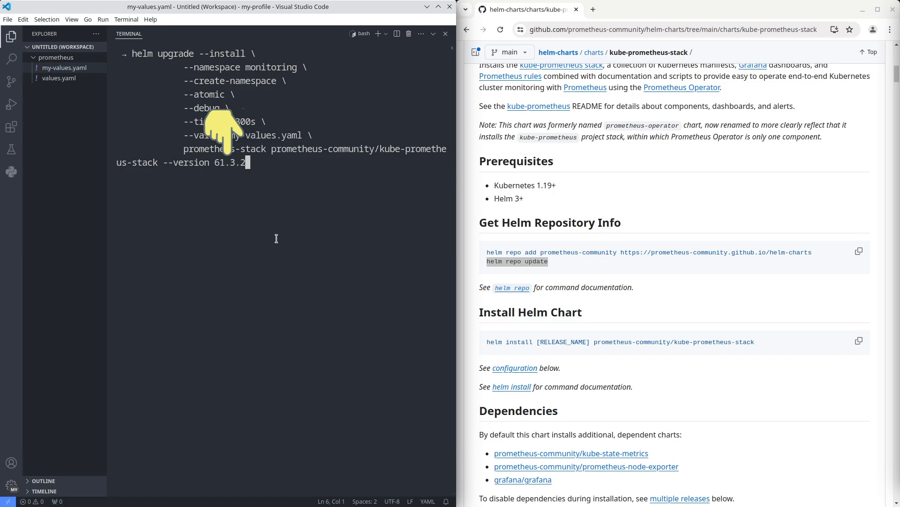
key("enter")
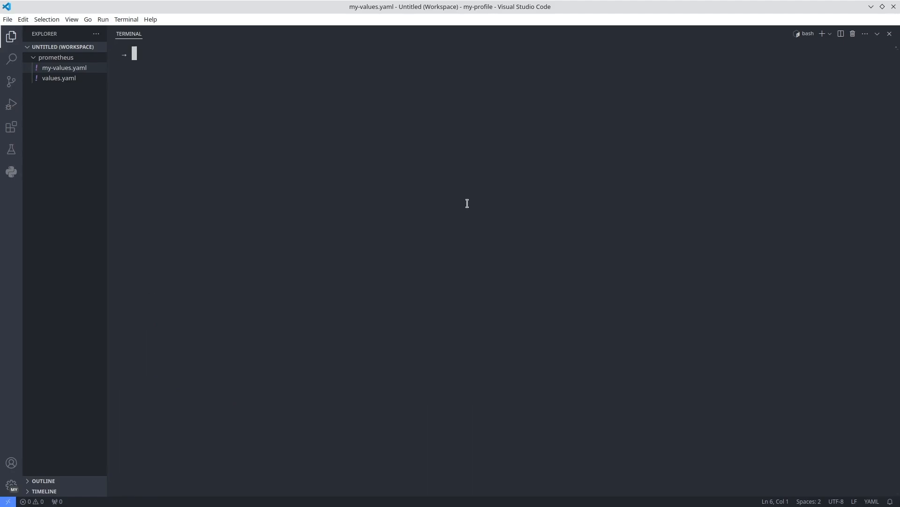
List the pods in the monitoring namespace with kubectl
type("kubectl -n")
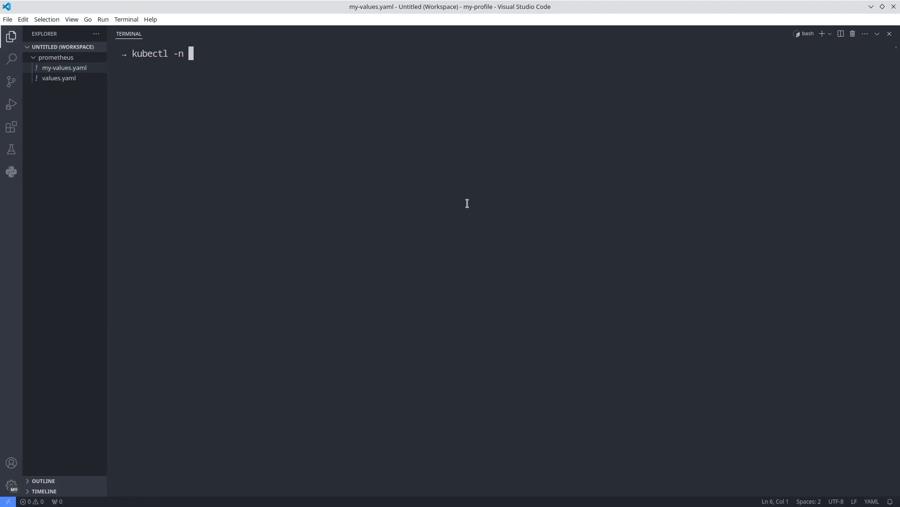
type("monitoring get")
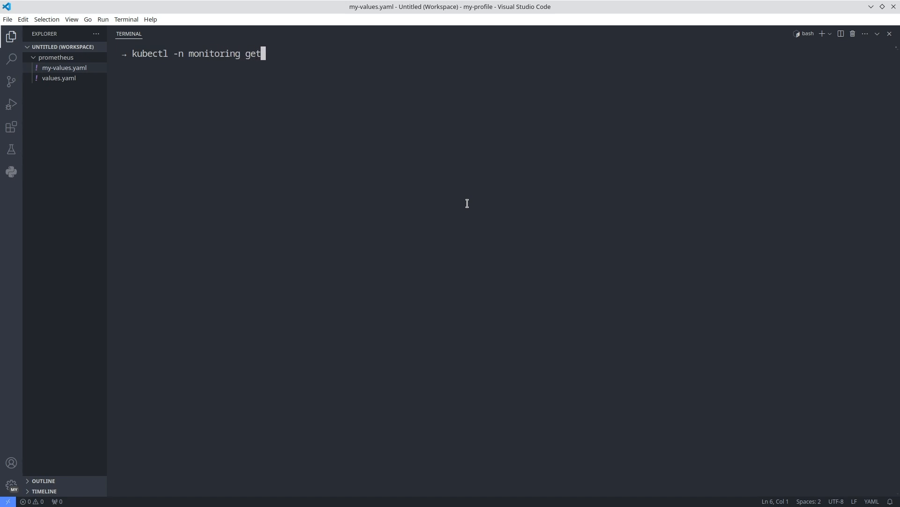
type("pod")
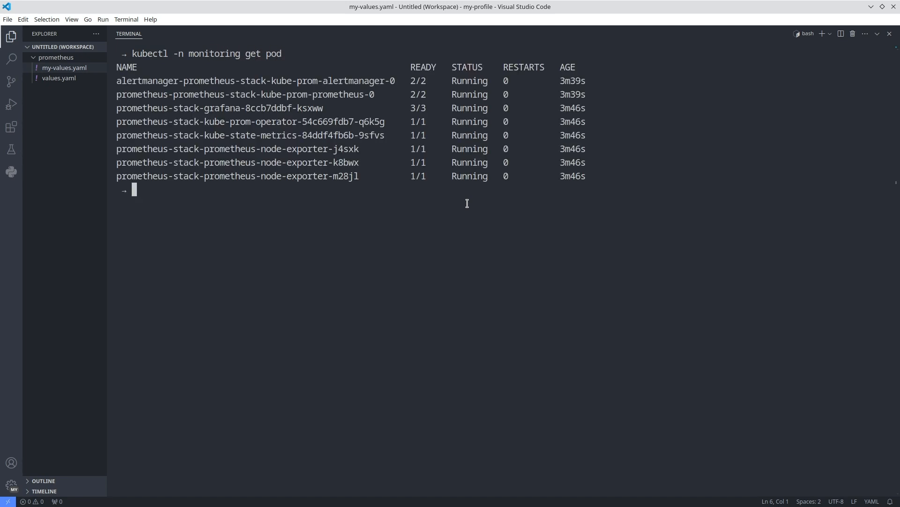
Check the monitoring ingresses and append '192.168.1.251 grafana.demo.com' to /etc/hosts
type("clear")
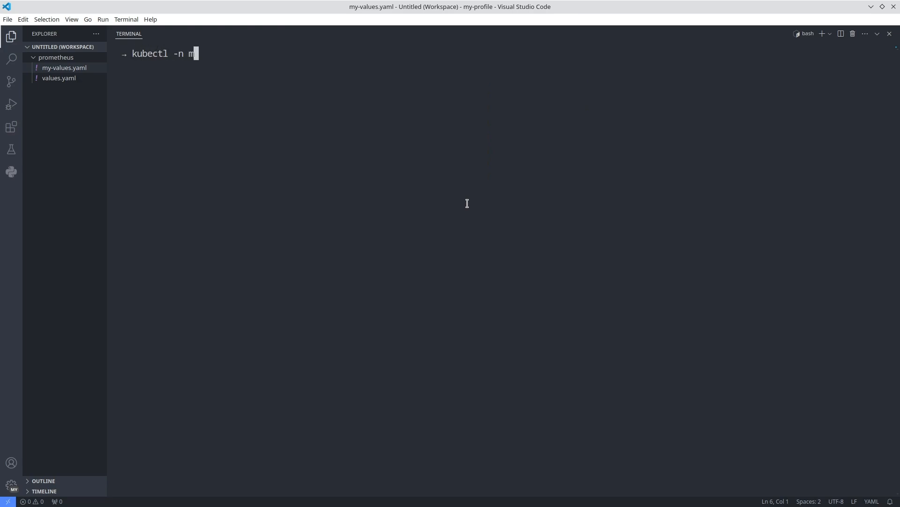
type("onitoring get ingress")
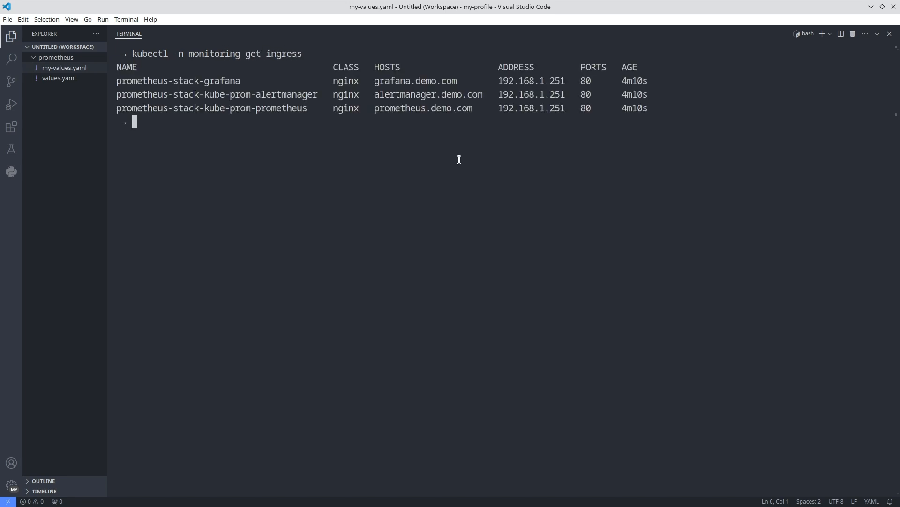
type("echo \"192.168.1.251 grafana.demo.com\" | sudo tee --append /etc/hosts")
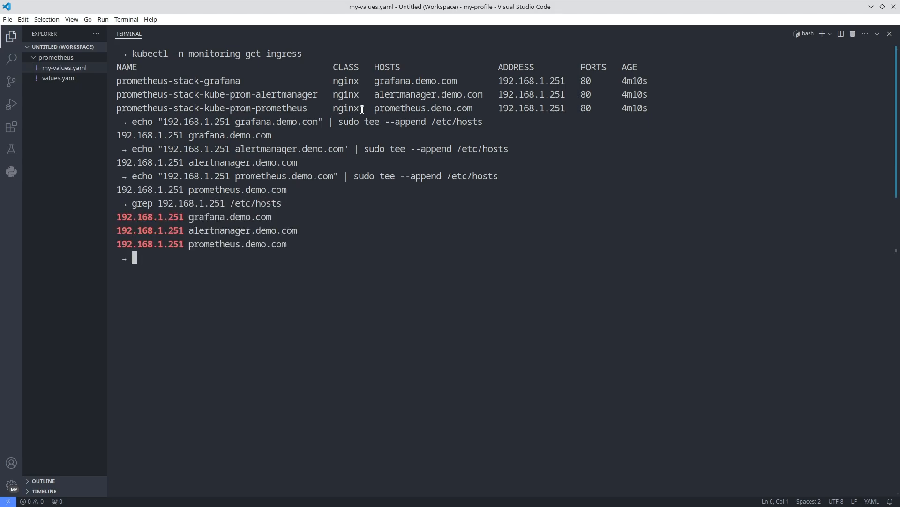
mouse_move(364, 128)
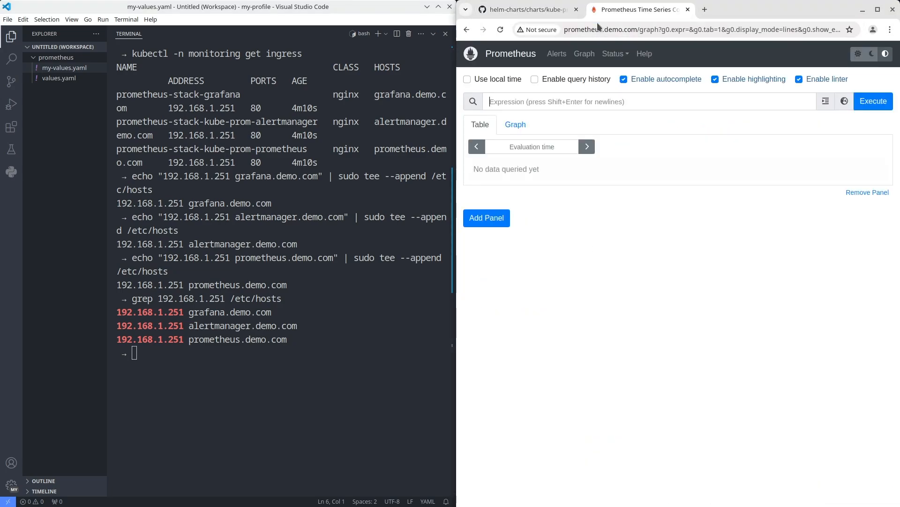
View Prometheus alert rules at prometheus.demo.com, then start a new tab with its address selected
left_click(555, 53)
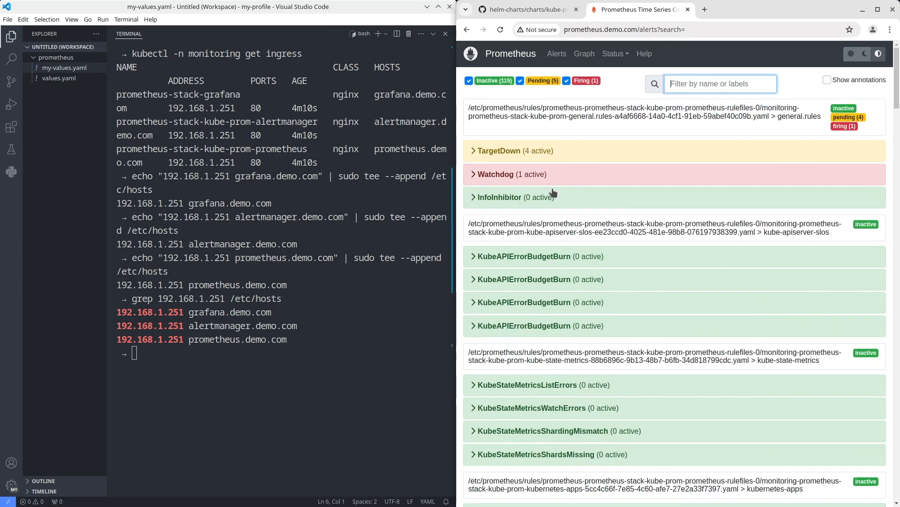
left_click(816, 10)
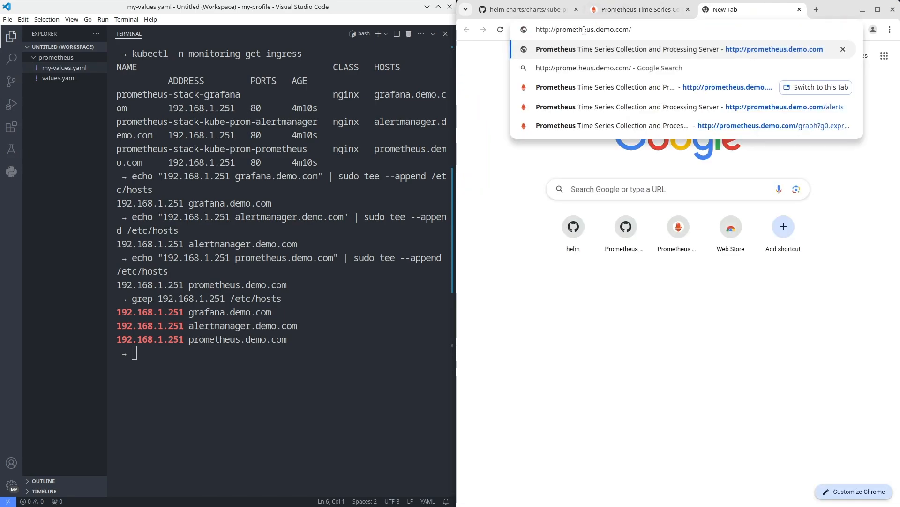
double_click(577, 30)
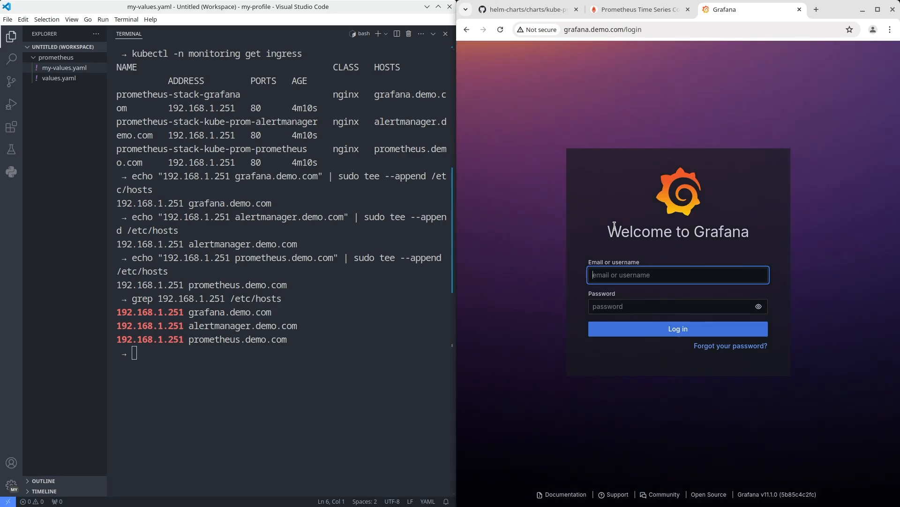
Sign in to Grafana, browse Dashboards, and open Kubernetes / Networking / Pod
left_click(677, 329)
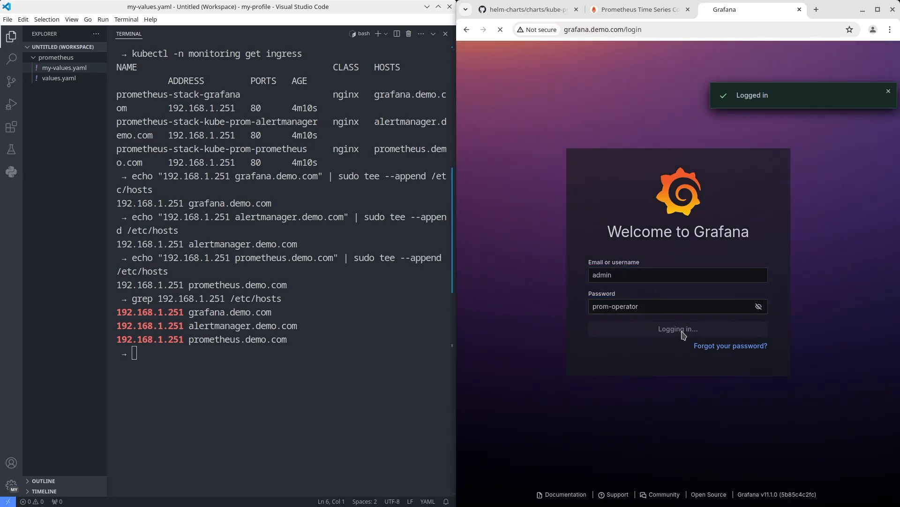
left_click(677, 329)
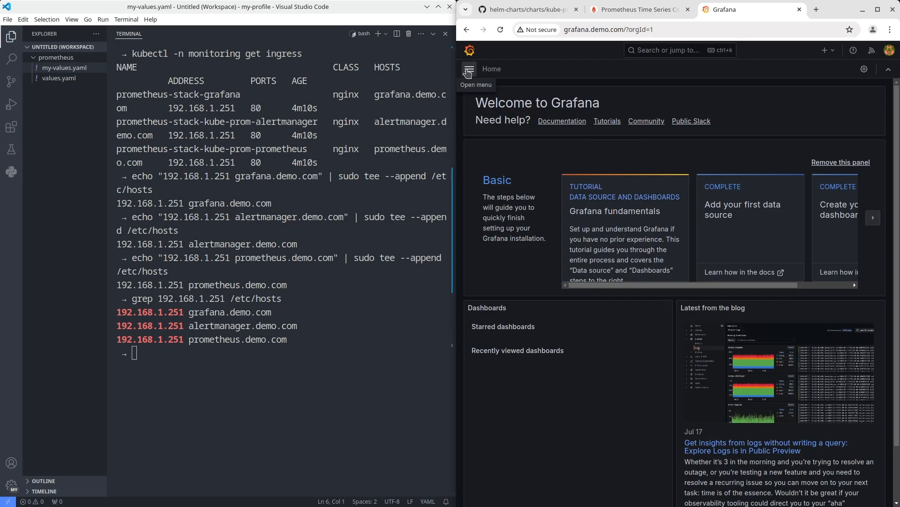
left_click(468, 69)
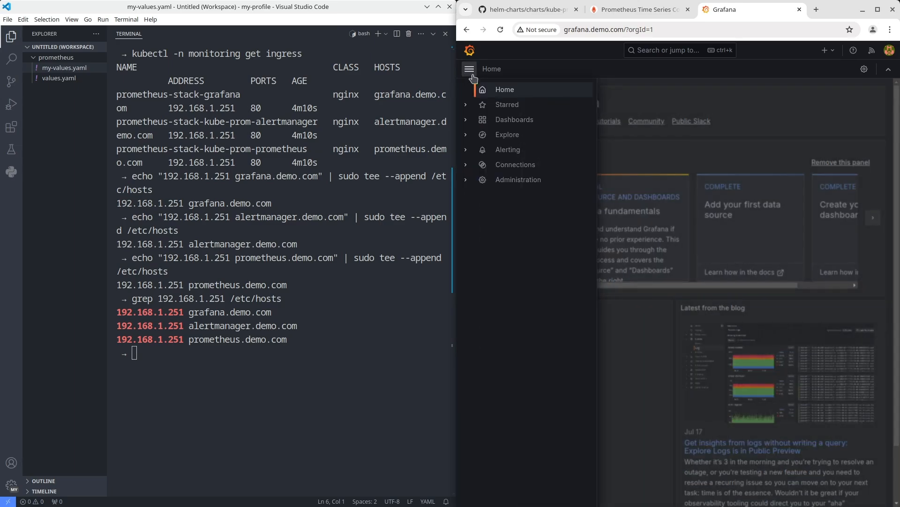
left_click(514, 120)
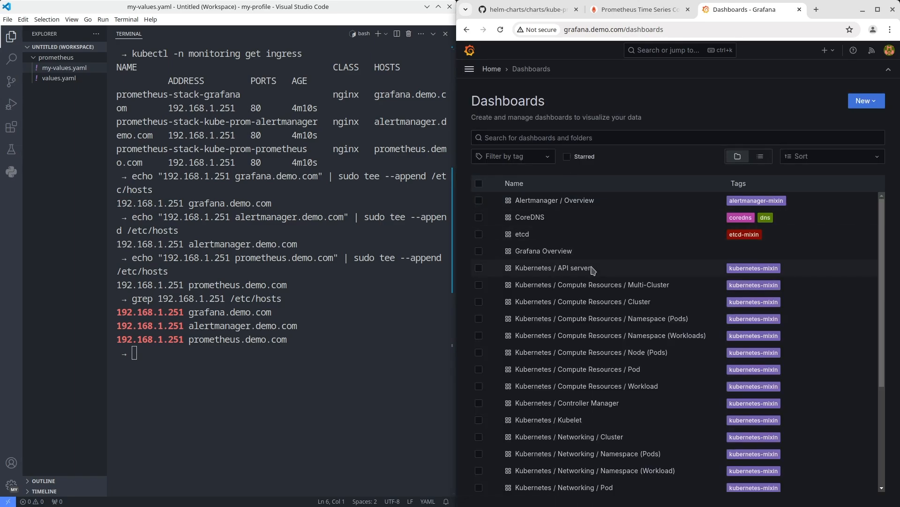
scroll("down", 3)
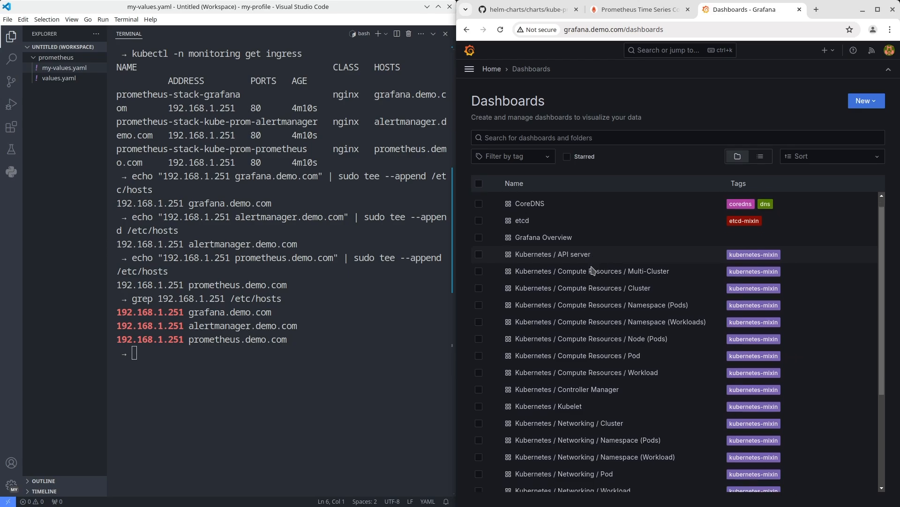
left_click(548, 406)
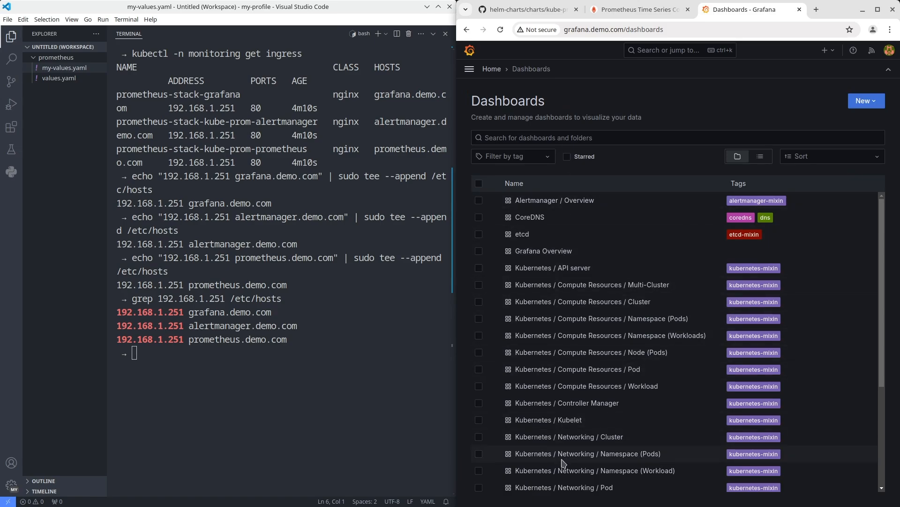
mouse_move(563, 487)
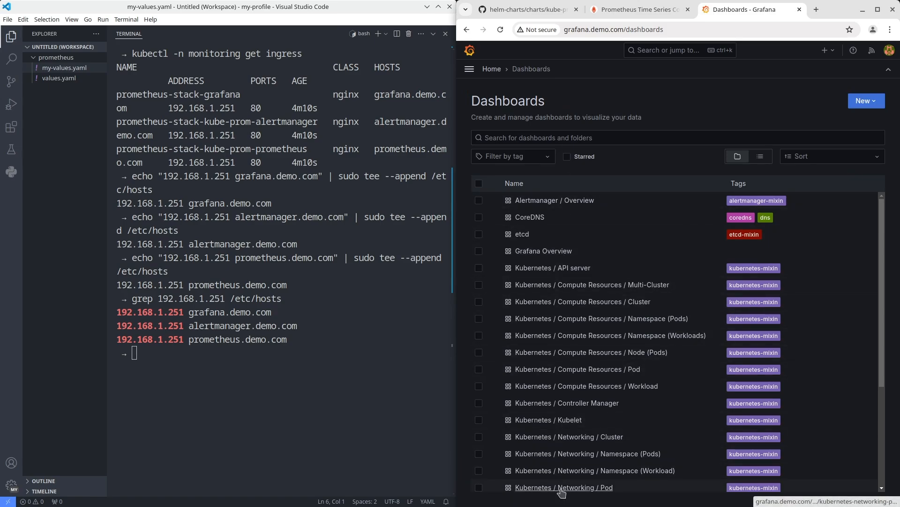
left_click(563, 487)
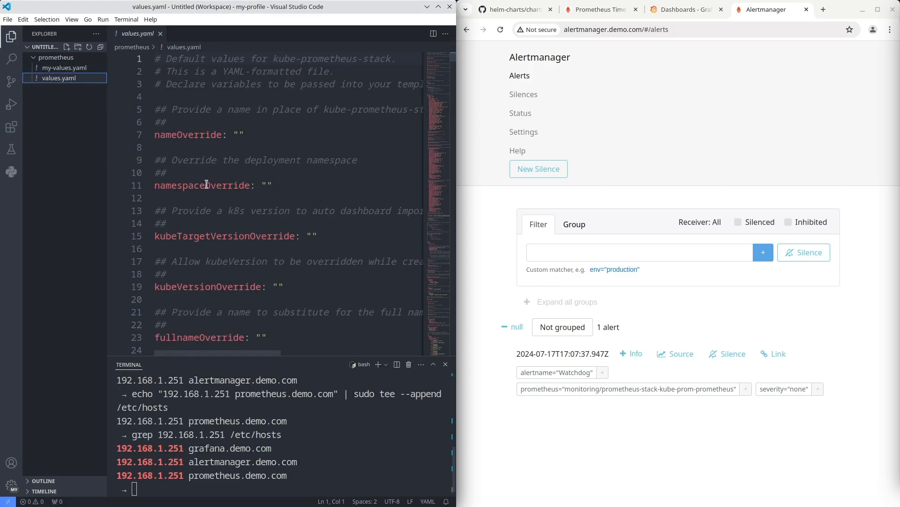
mouse_move(330, 306)
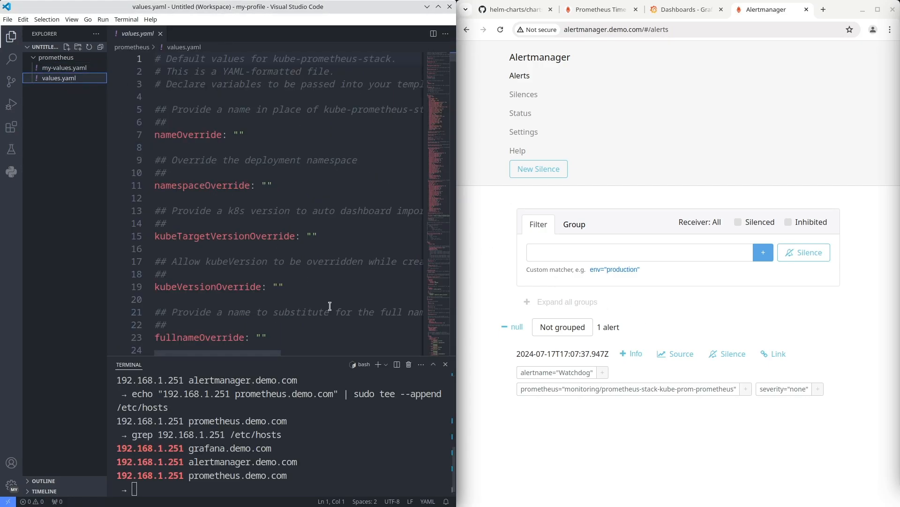
scroll("down", 3)
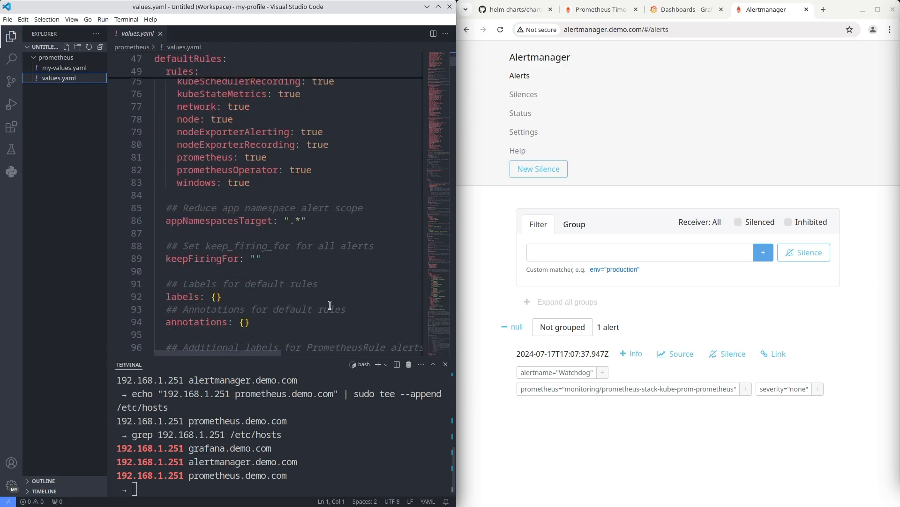
scroll("down", 3)
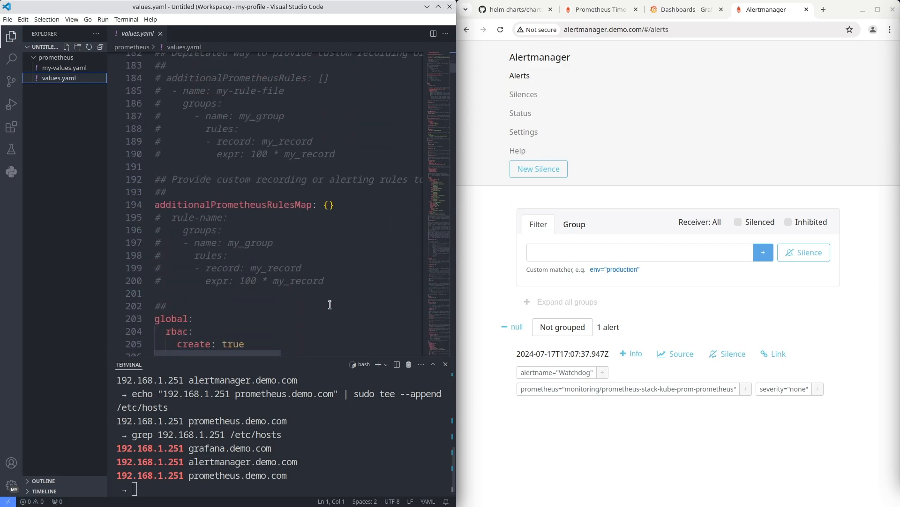
scroll("down", 3)
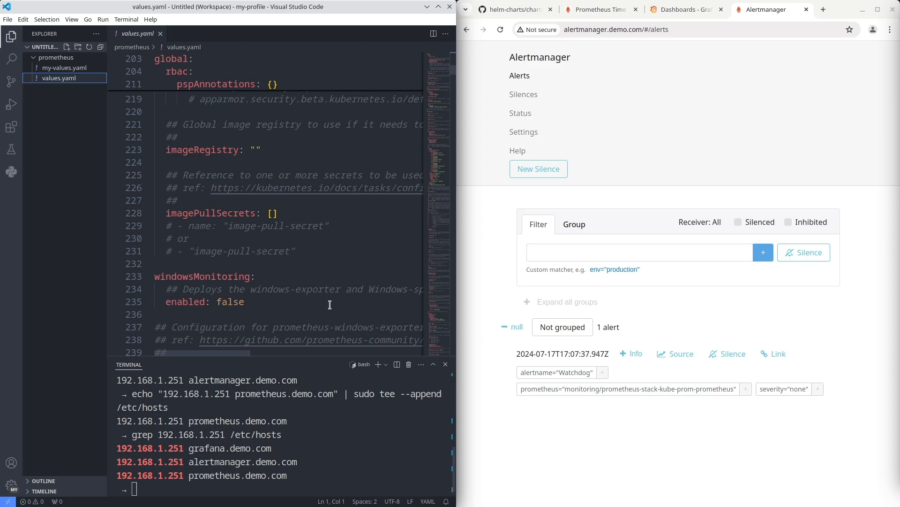